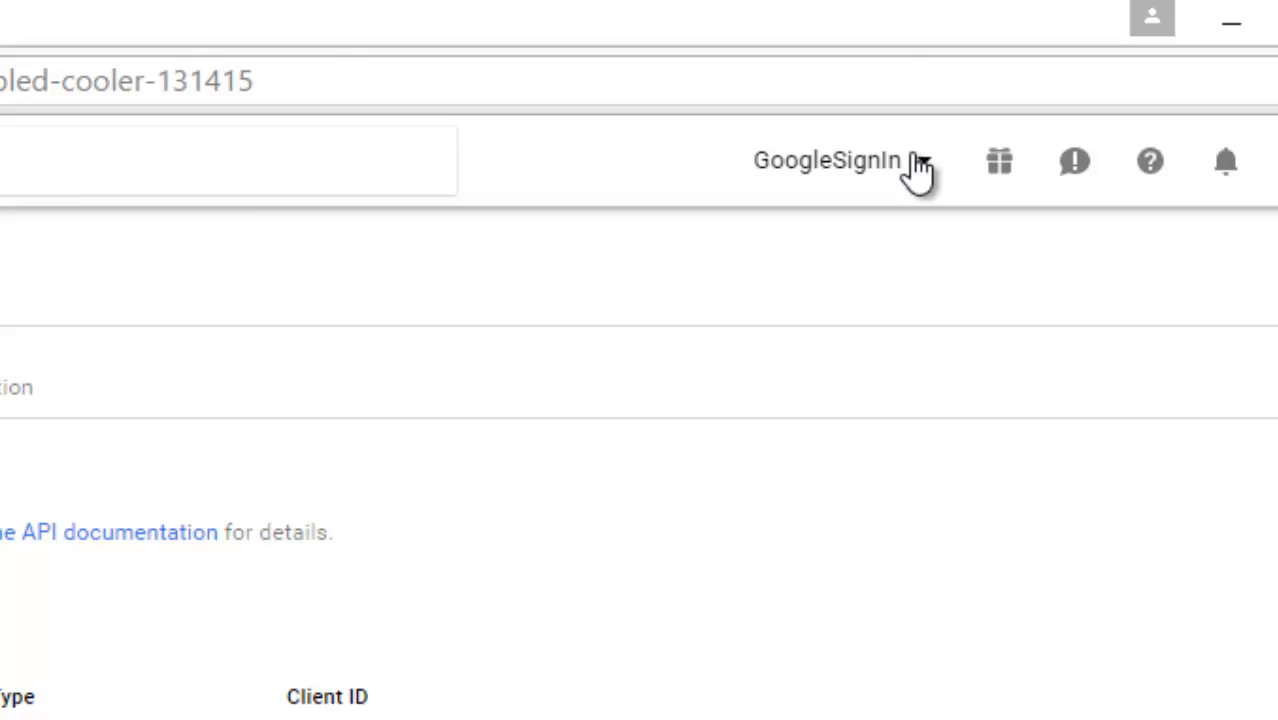
# Show the OAuth consent screen settings with product name GoogleSignIn.
pyautogui.click(846, 160)
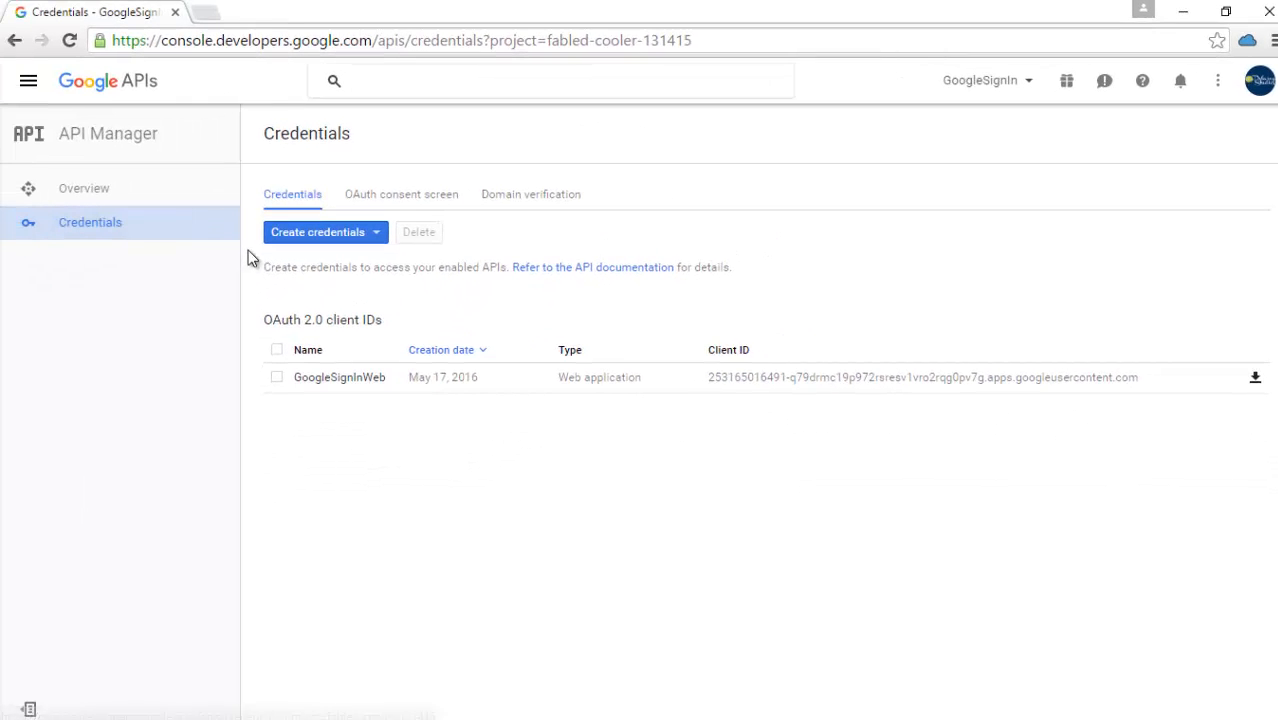
pyautogui.moveTo(418, 200)
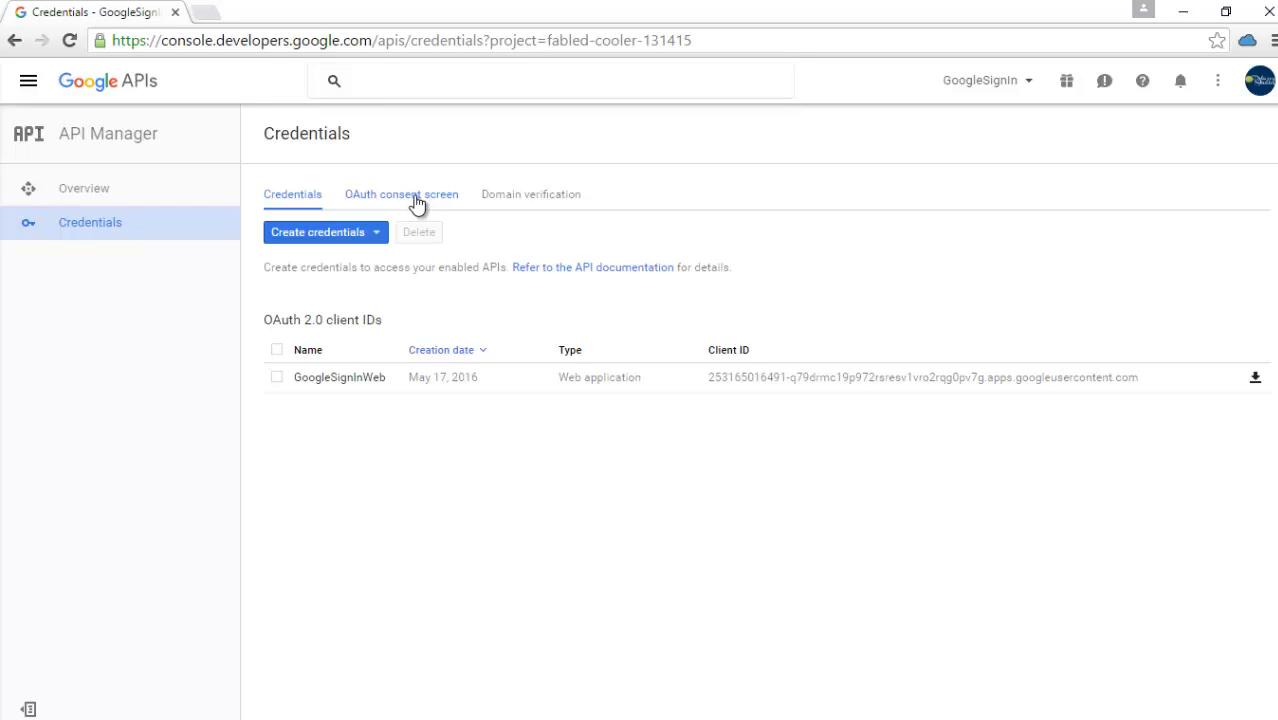
pyautogui.click(400, 194)
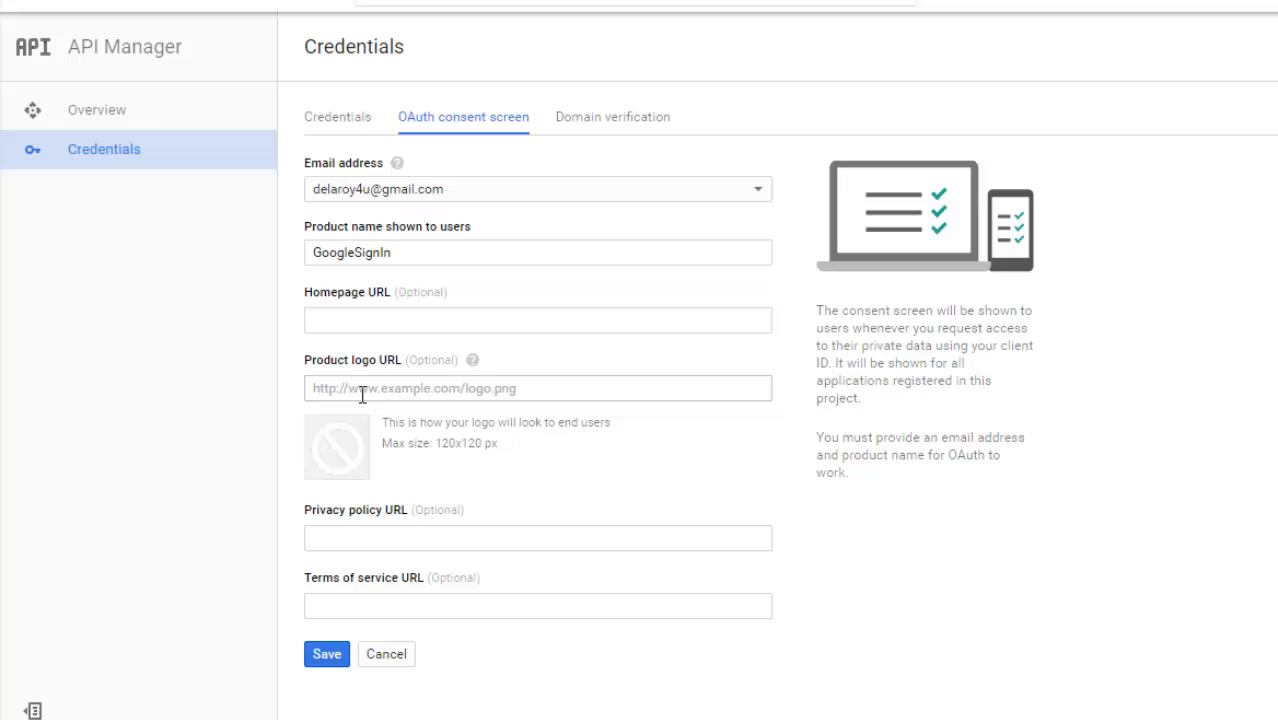
pyautogui.moveTo(364, 604)
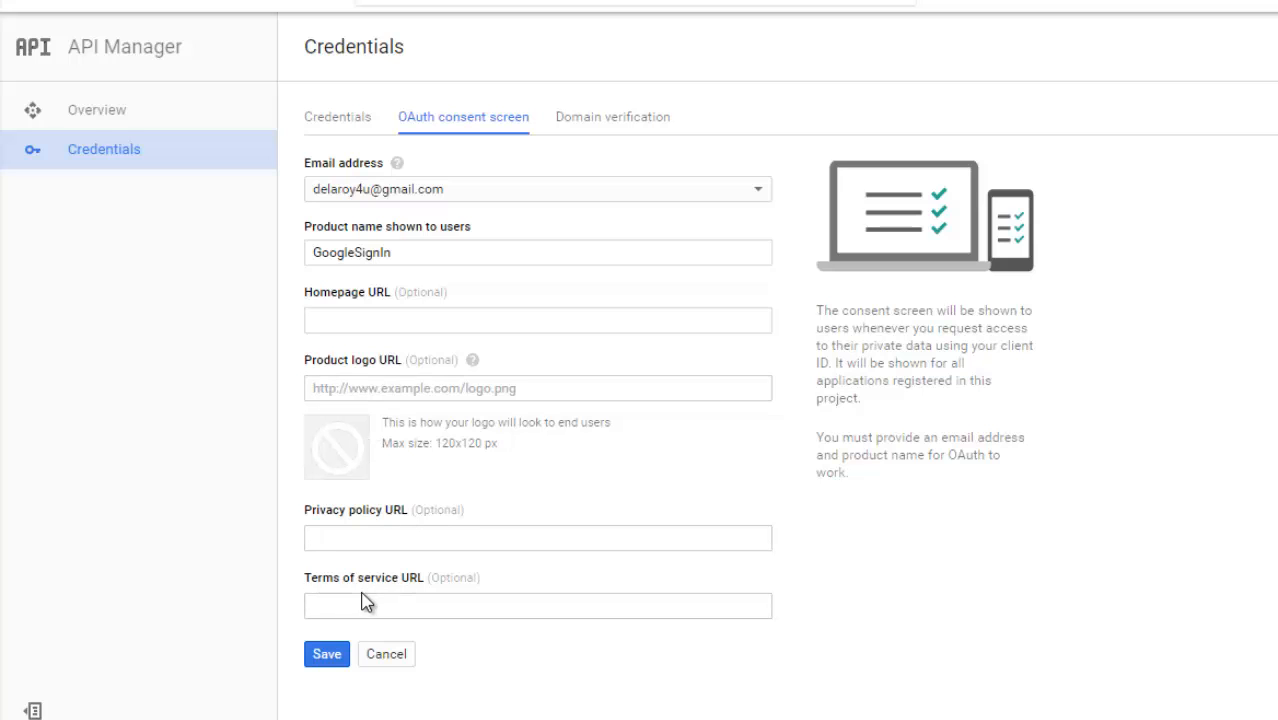
pyautogui.moveTo(324, 680)
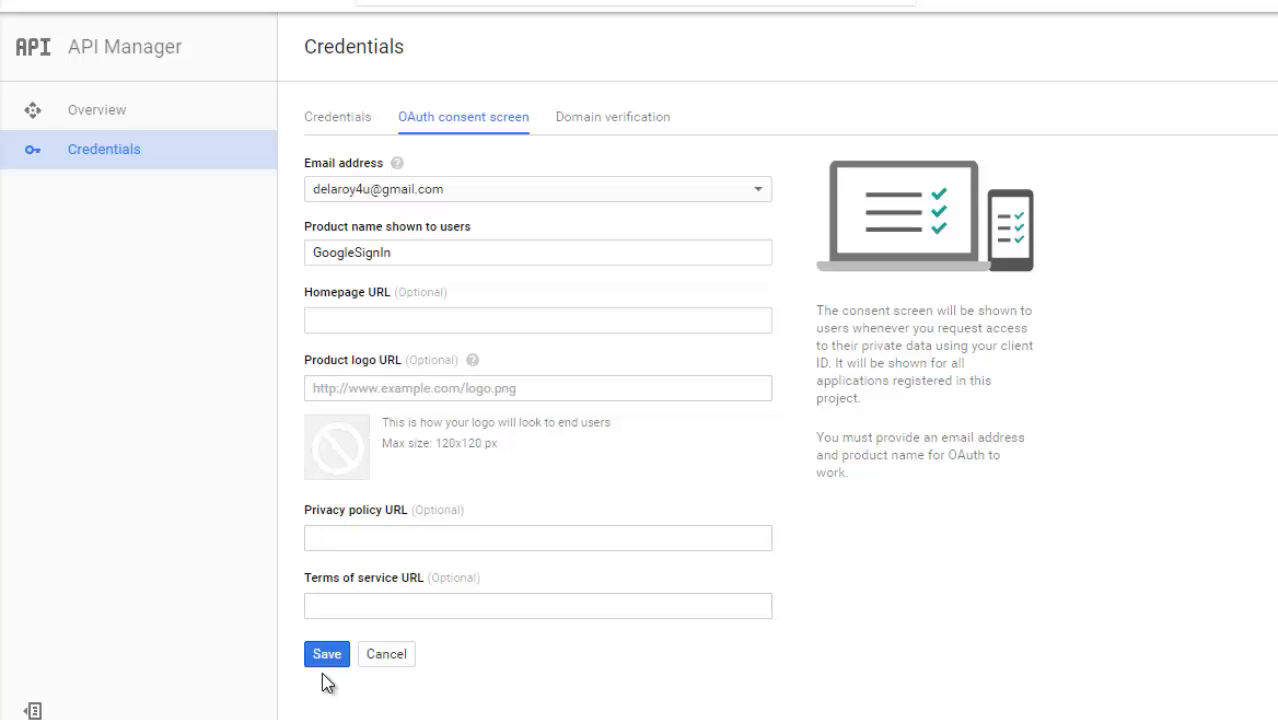
pyautogui.moveTo(532, 672)
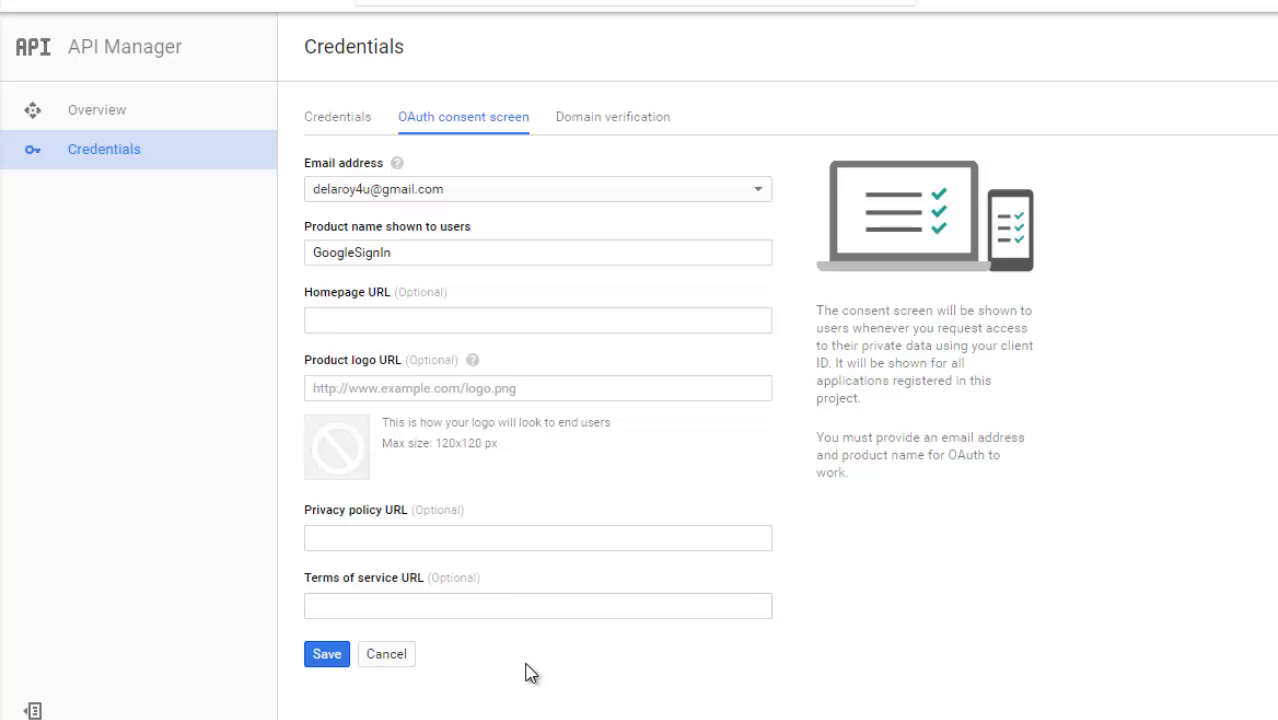
pyautogui.moveTo(322, 124)
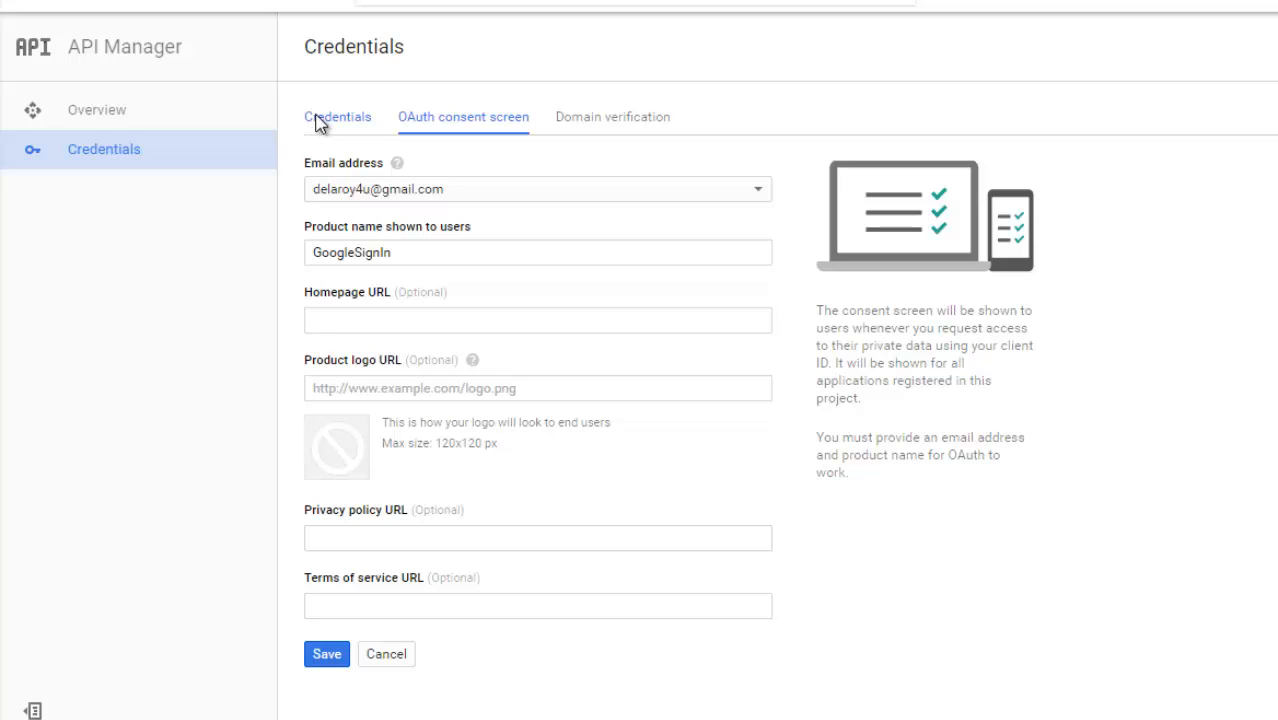
# Return to the Credentials list showing the GoogleSignInWeb web client ID.
pyautogui.click(336, 116)
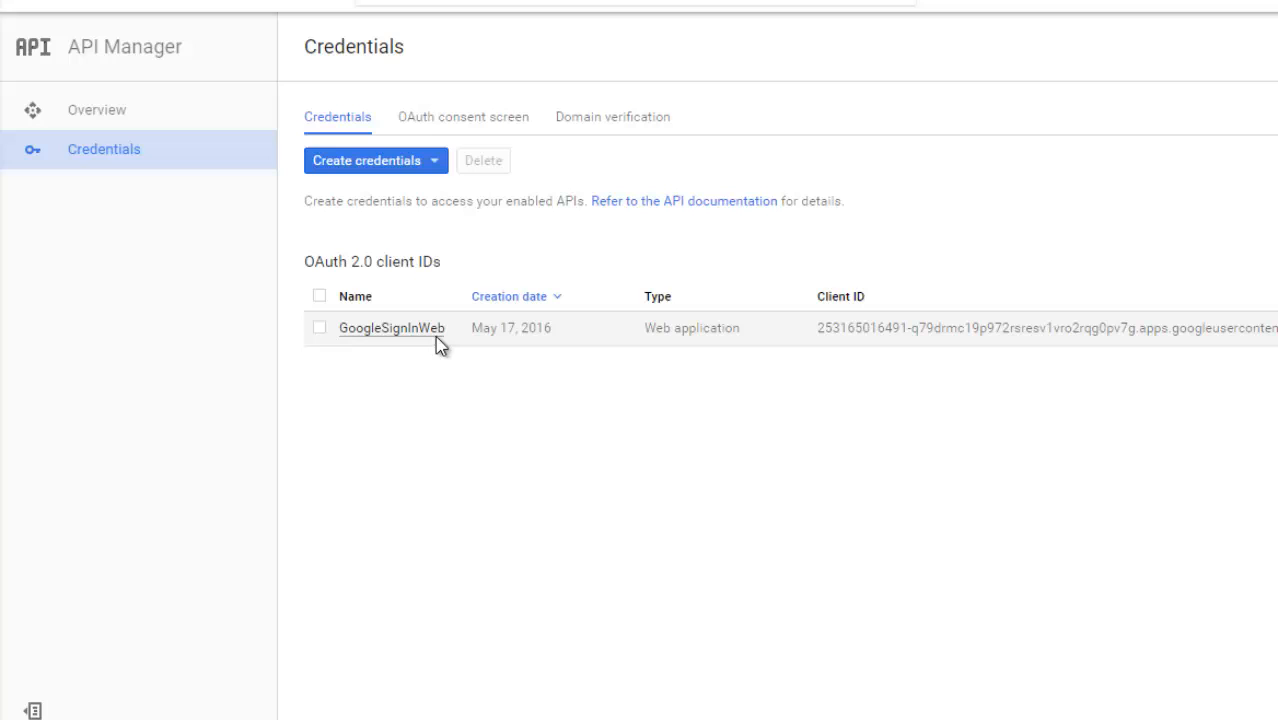
pyautogui.moveTo(528, 420)
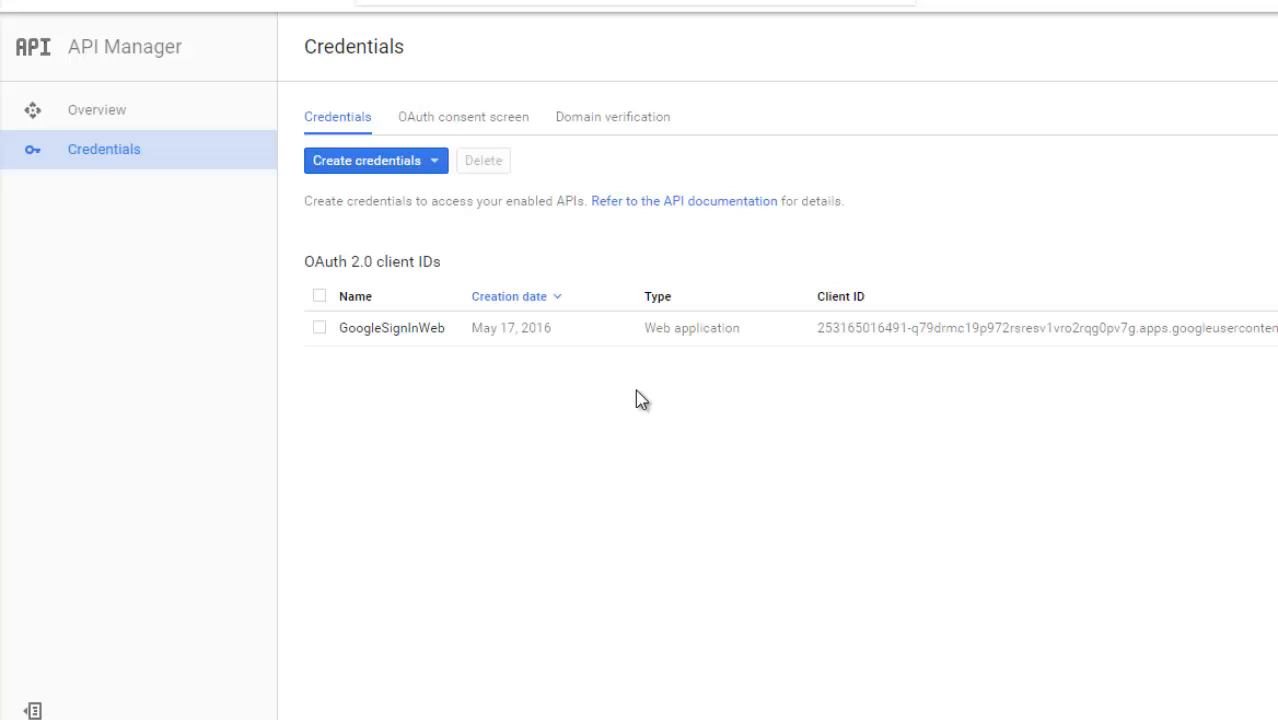
pyautogui.moveTo(574, 426)
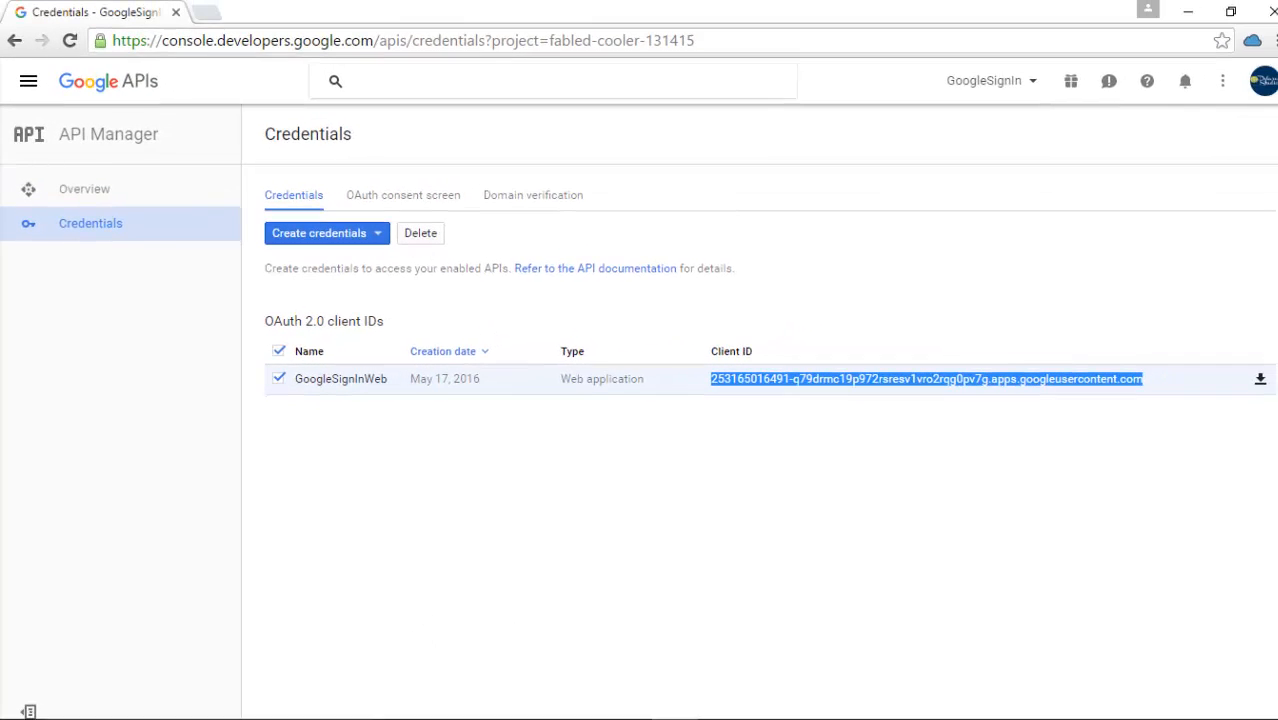
pyautogui.moveTo(684, 552)
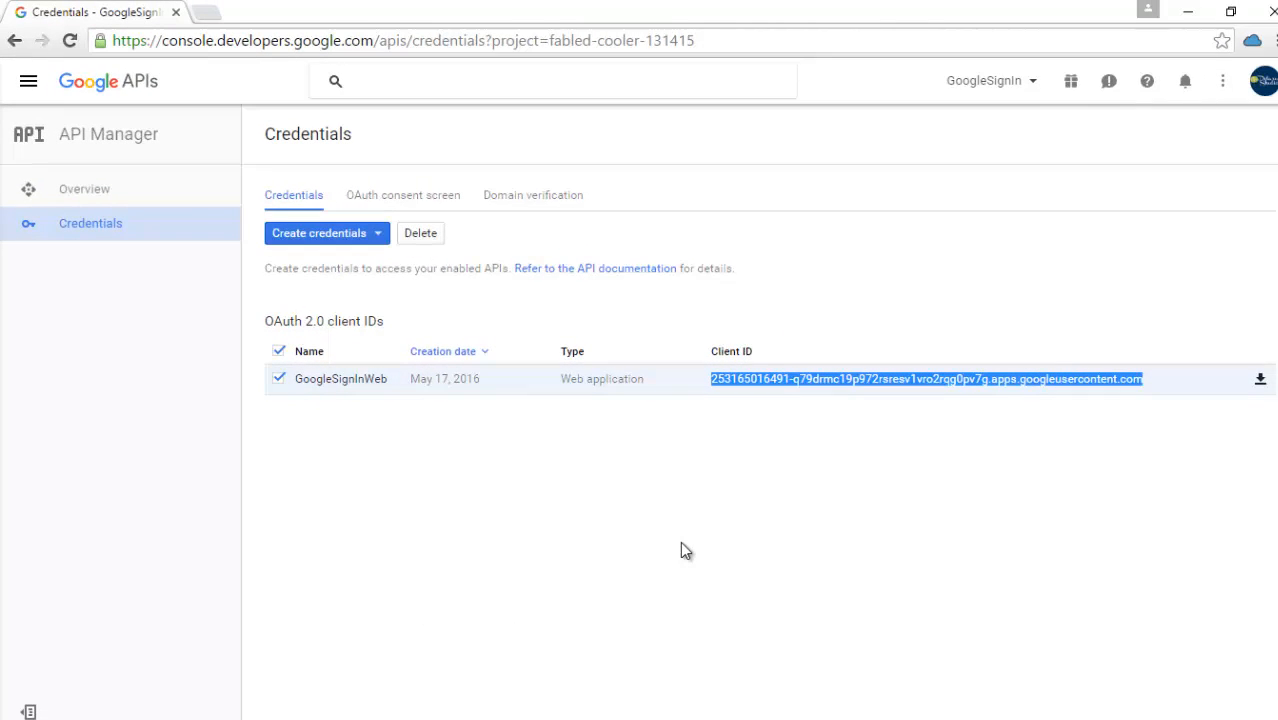